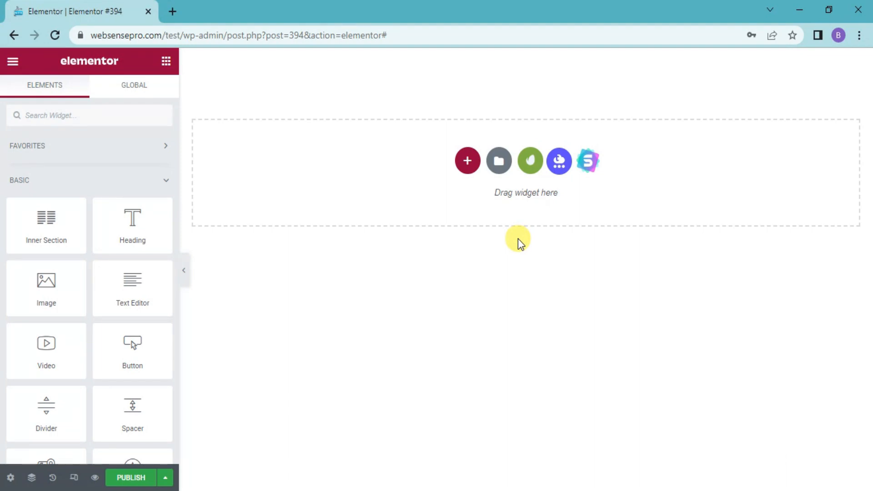
mouse_move(513, 242)
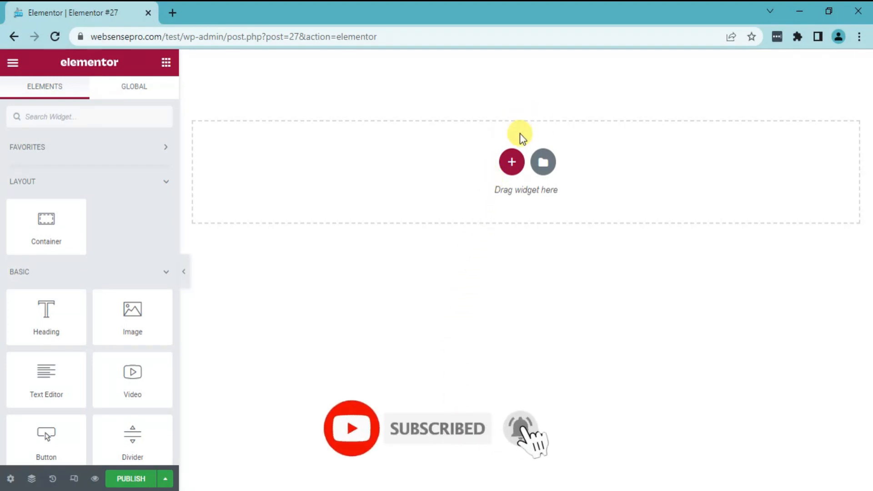
- Add a three-column section with a wide centre column and open its container settings
click(511, 161)
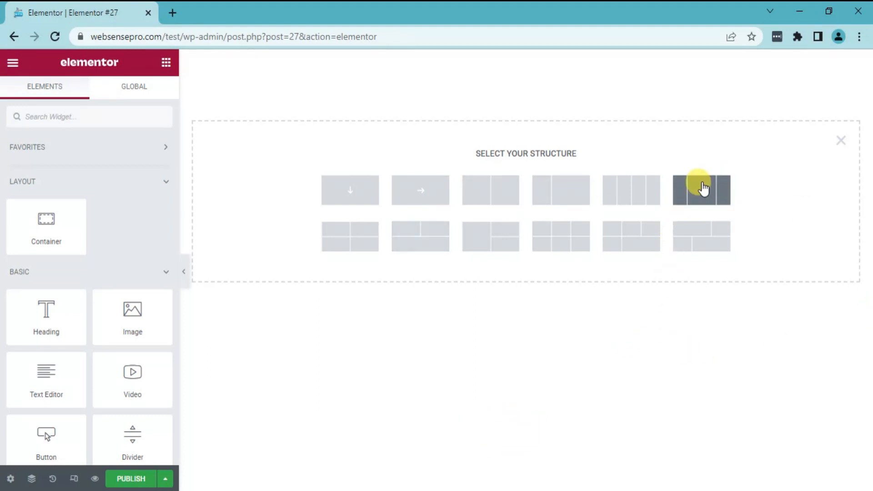
click(700, 190)
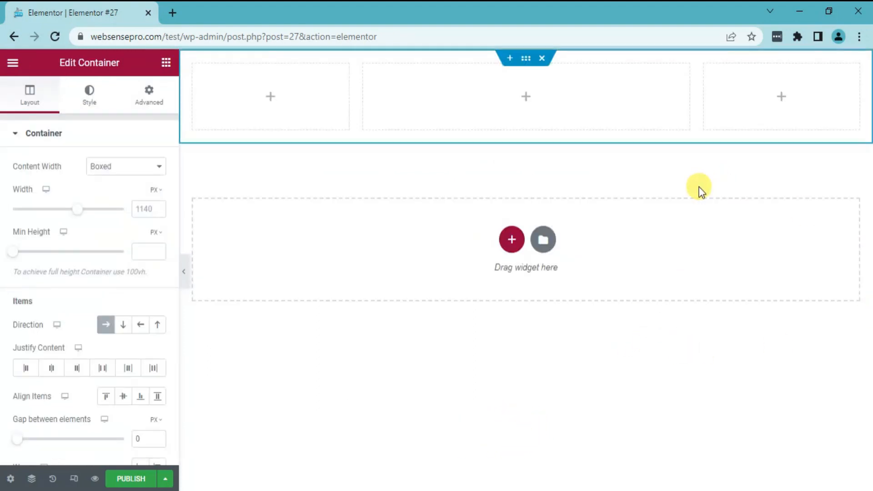
click(270, 96)
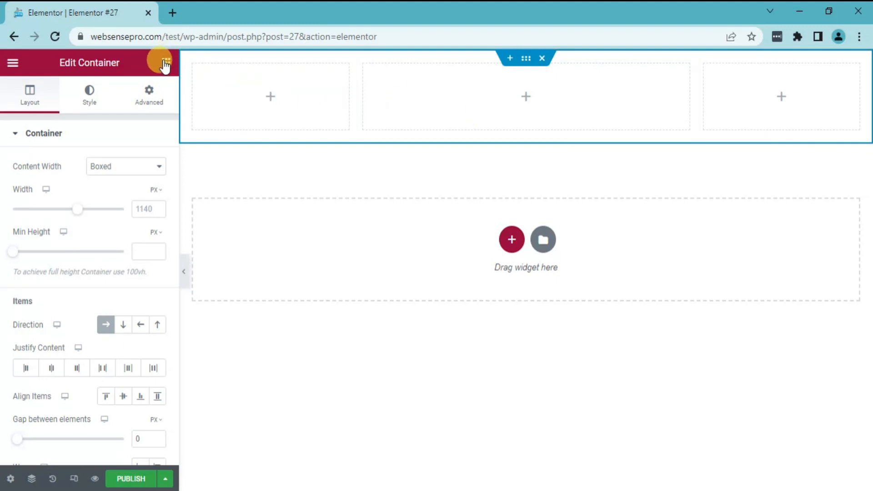
- Place Text Editor widgets with Lorem ipsum text in the left and right columns
click(163, 62)
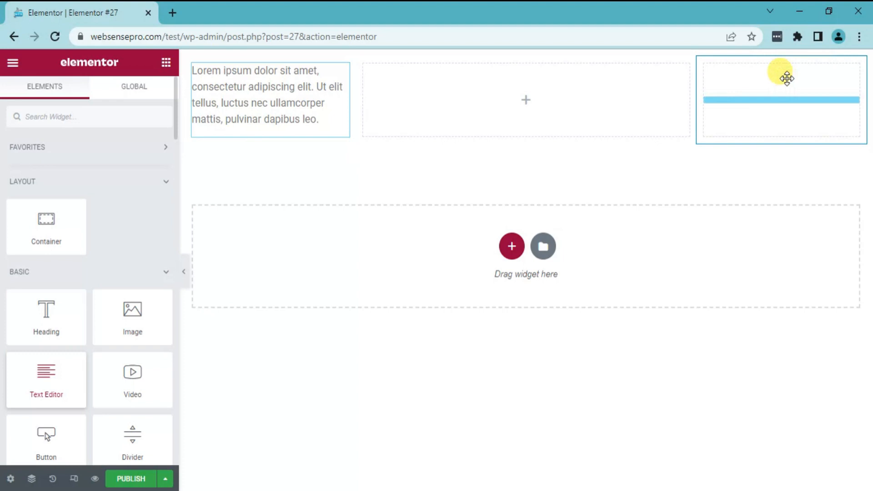
click(779, 100)
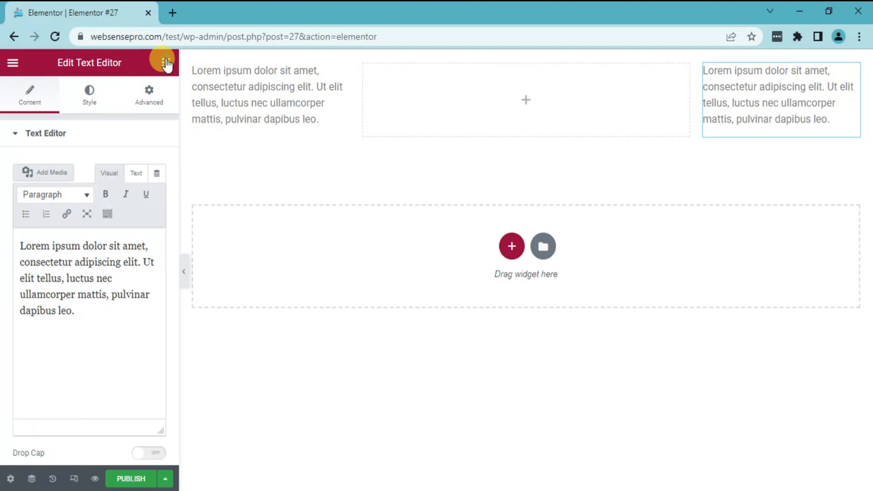
- Drag a Divider widget into the empty middle column
click(166, 62)
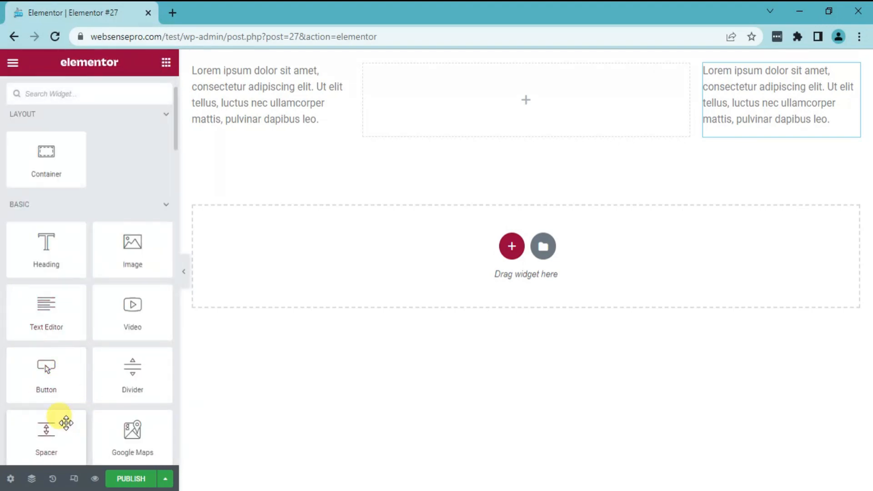
mouse_move(133, 374)
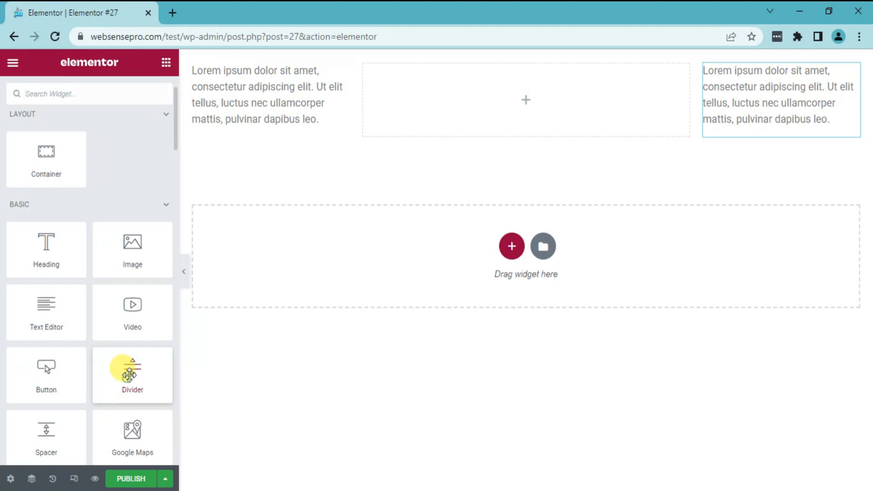
drag(132, 374, 525, 100)
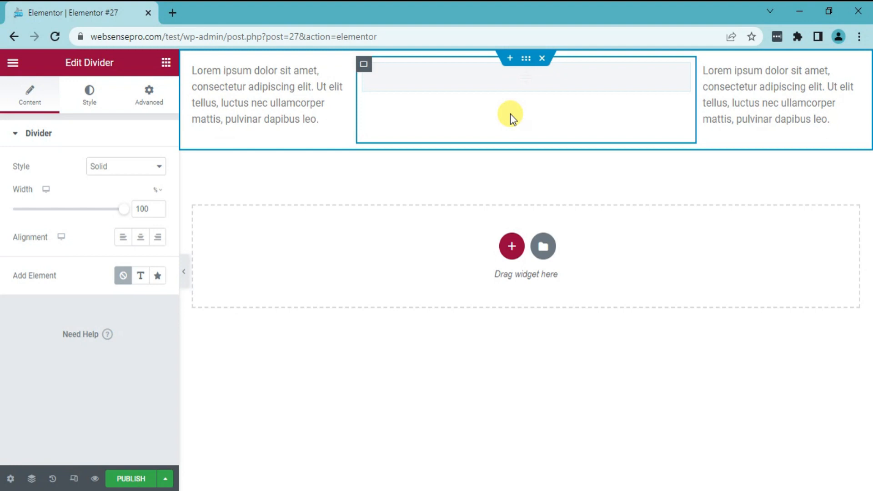
mouse_move(523, 92)
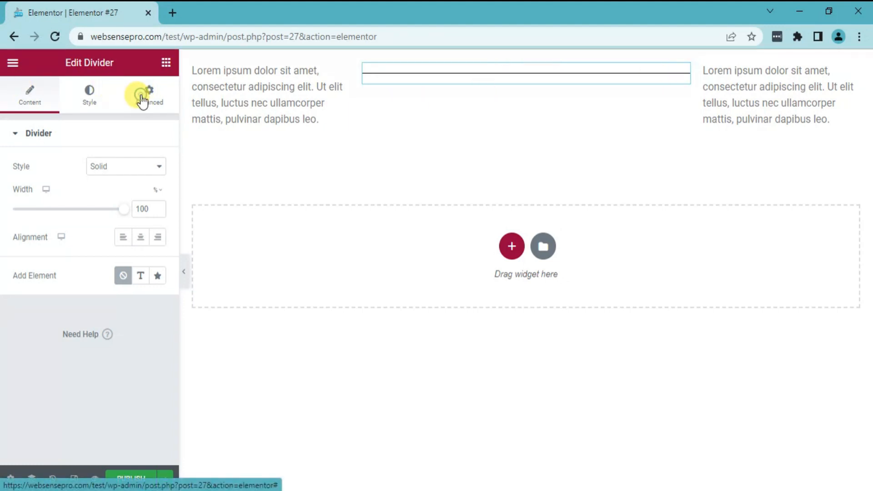
- Add custom CSS 'selector{ transform: rotate(90deg); }' to make the divider vertical
click(149, 95)
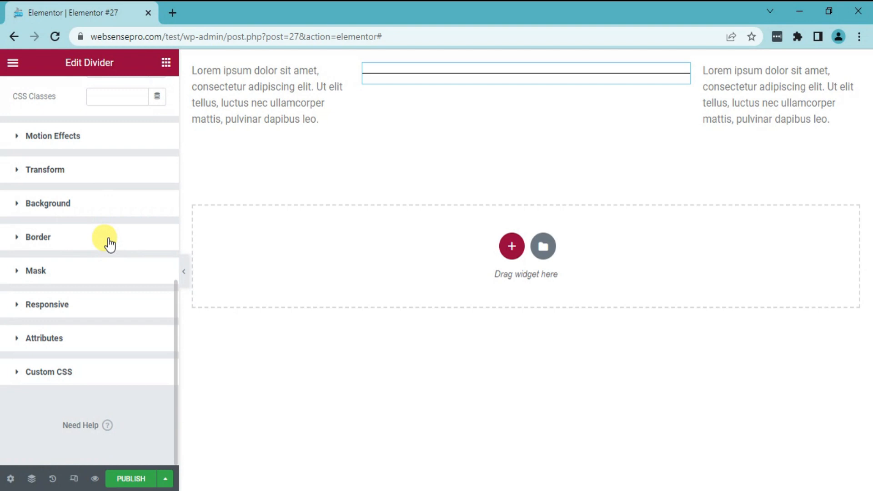
mouse_move(49, 376)
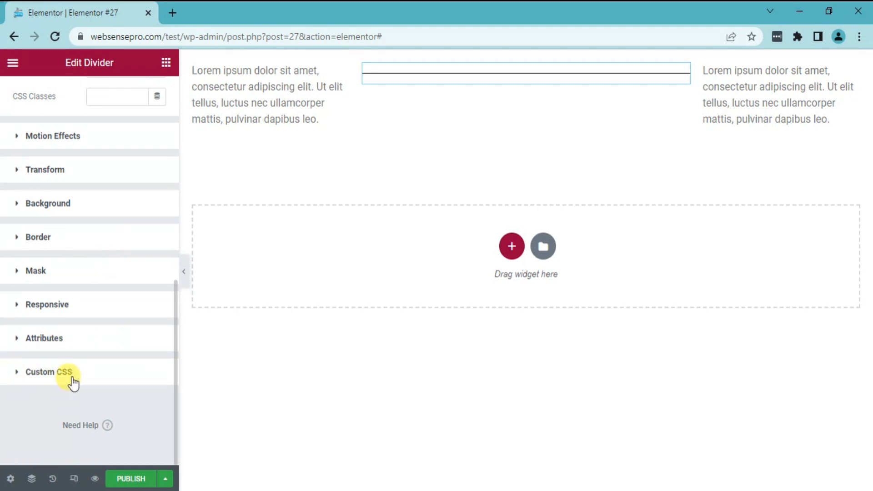
click(49, 372)
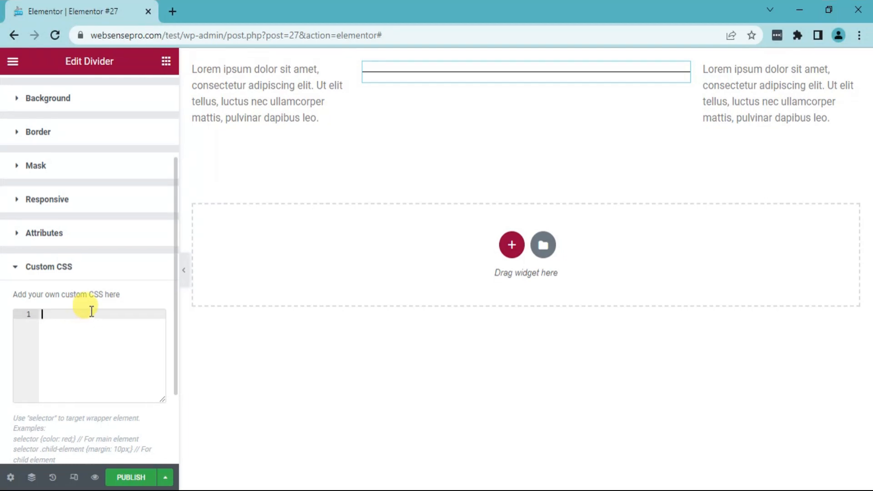
text(selector)
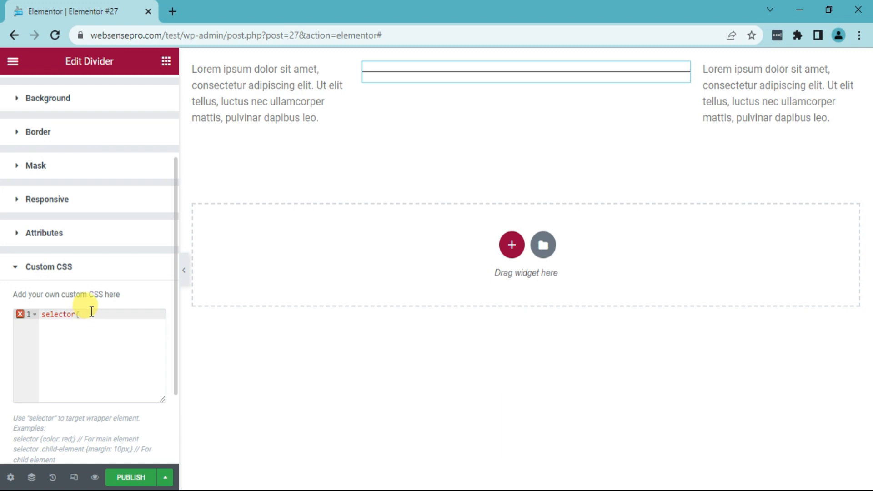
text({)
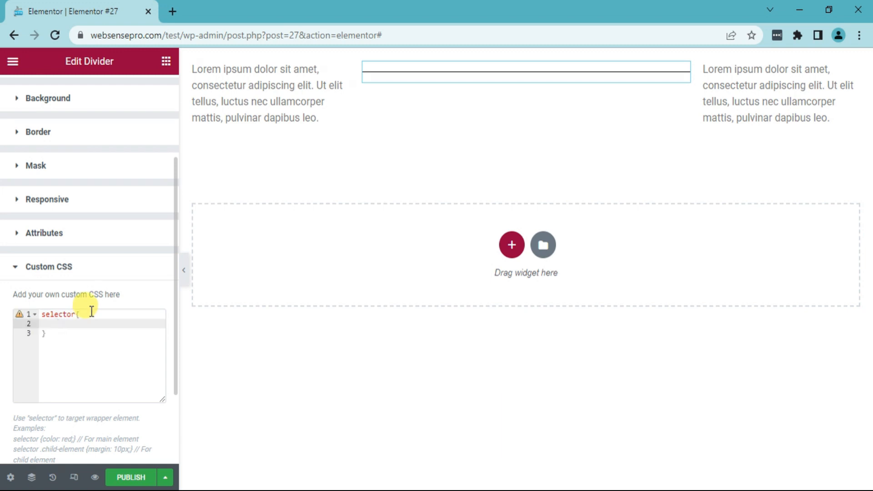
text(transform:)
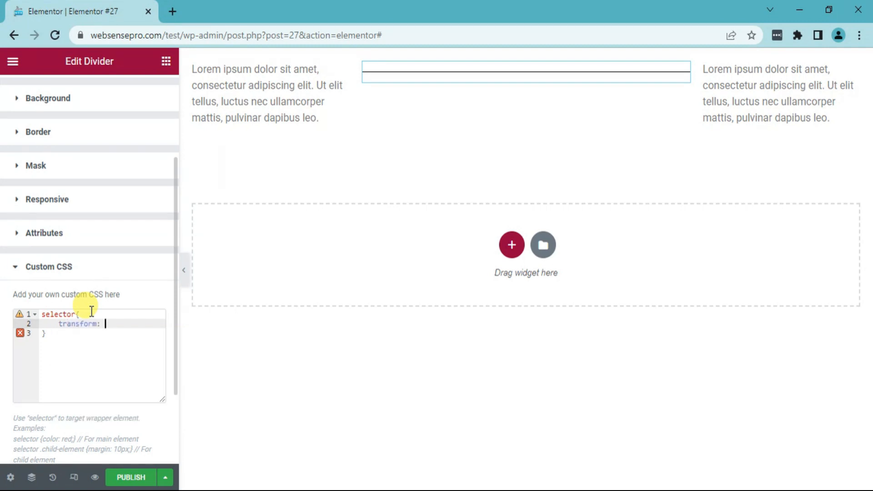
text(rota)
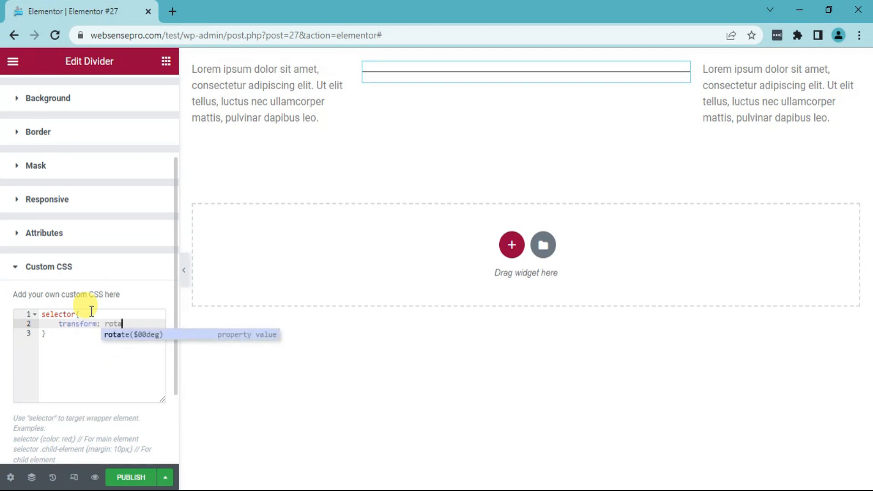
text(te()
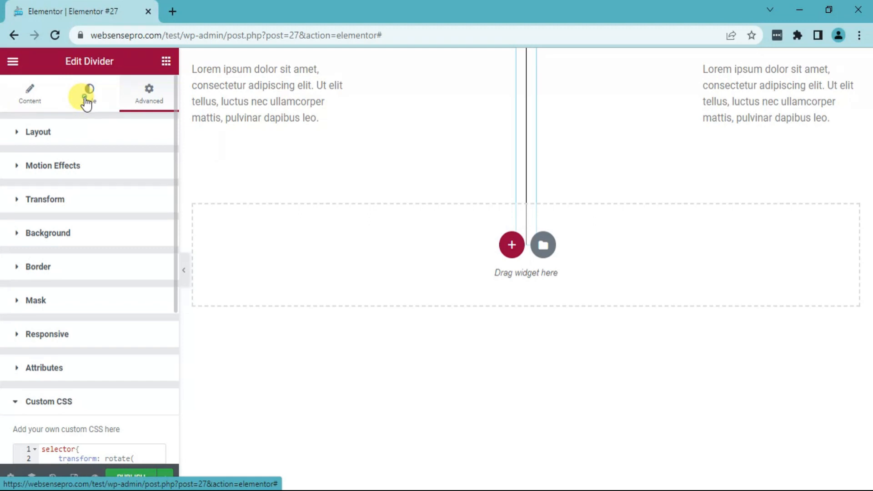
- Style the divider with a gap of 18 and a red colour
click(89, 93)
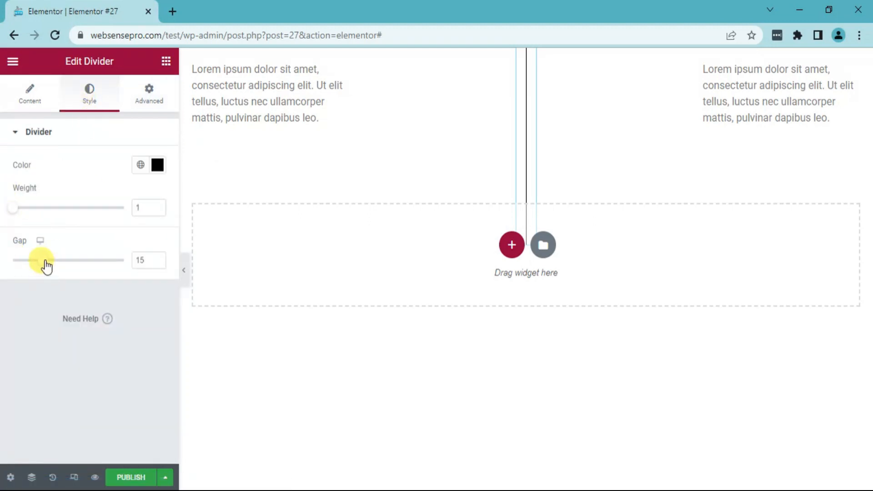
drag(45, 260, 40, 260)
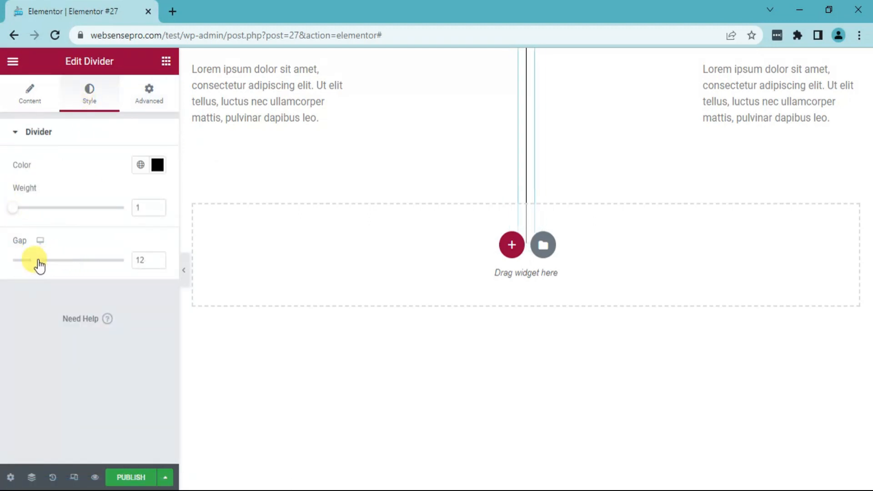
drag(32, 260, 92, 260)
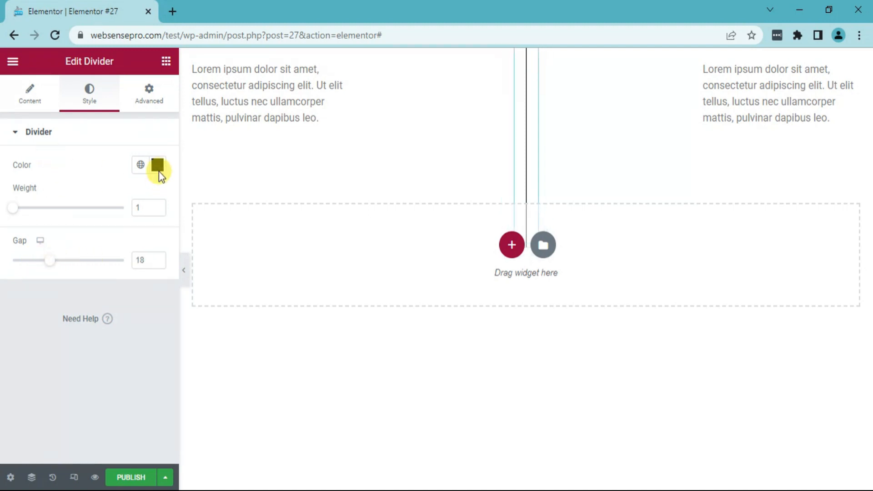
click(158, 165)
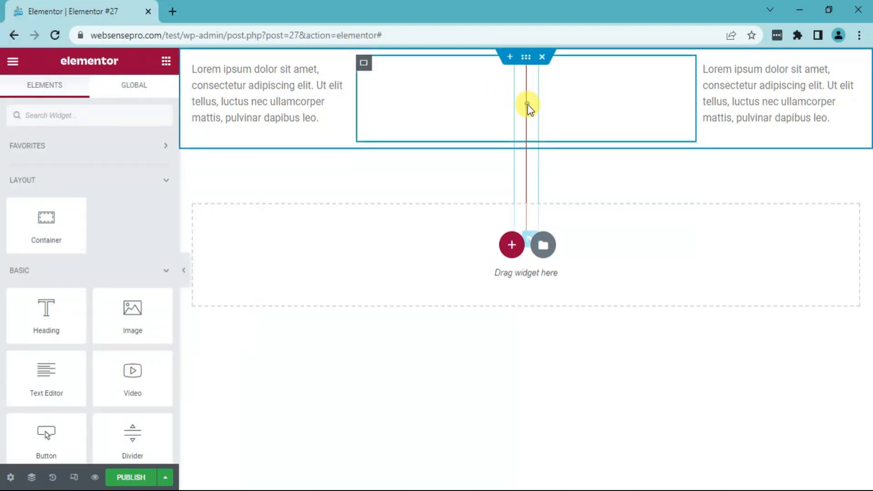
click(525, 106)
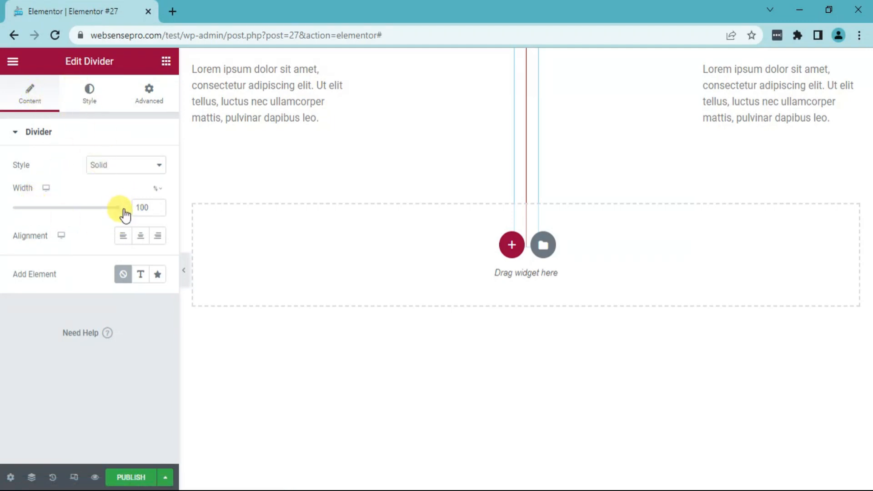
drag(125, 208, 99, 208)
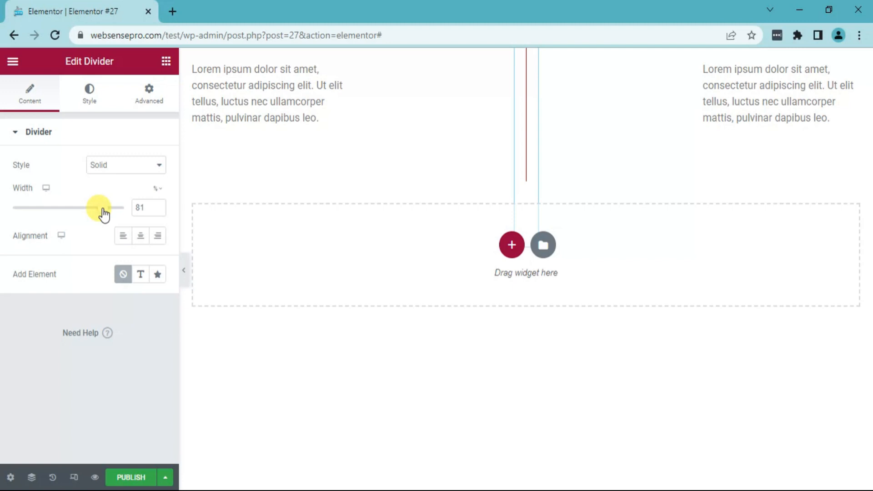
drag(99, 207, 106, 208)
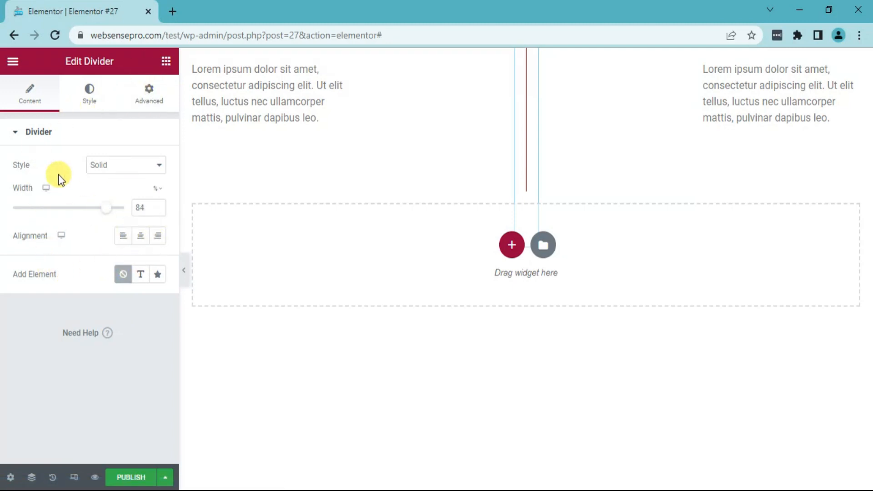
click(126, 164)
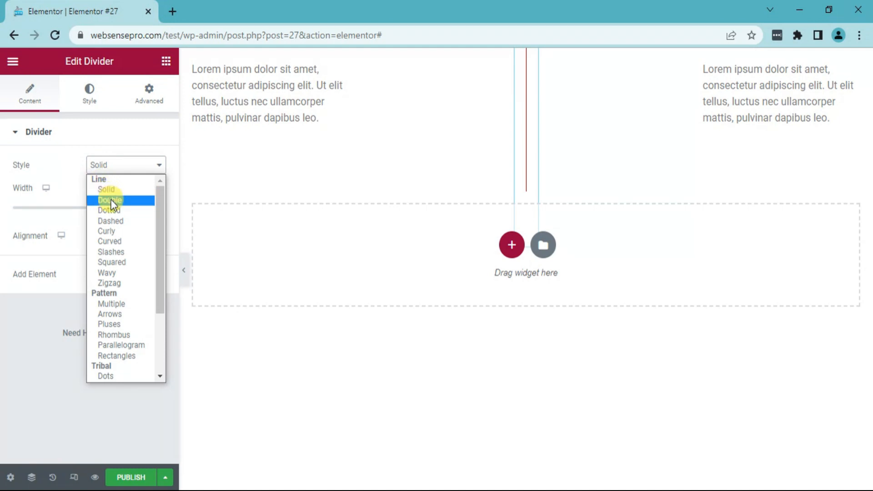
mouse_move(110, 240)
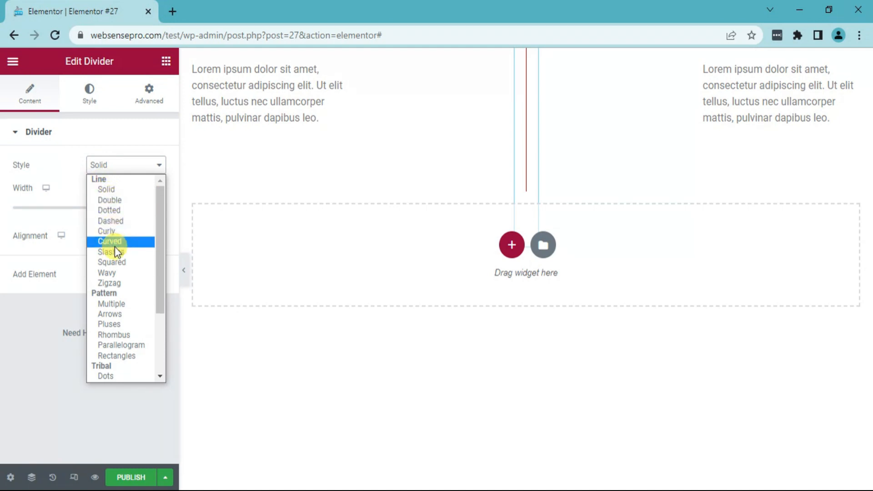
mouse_move(120, 283)
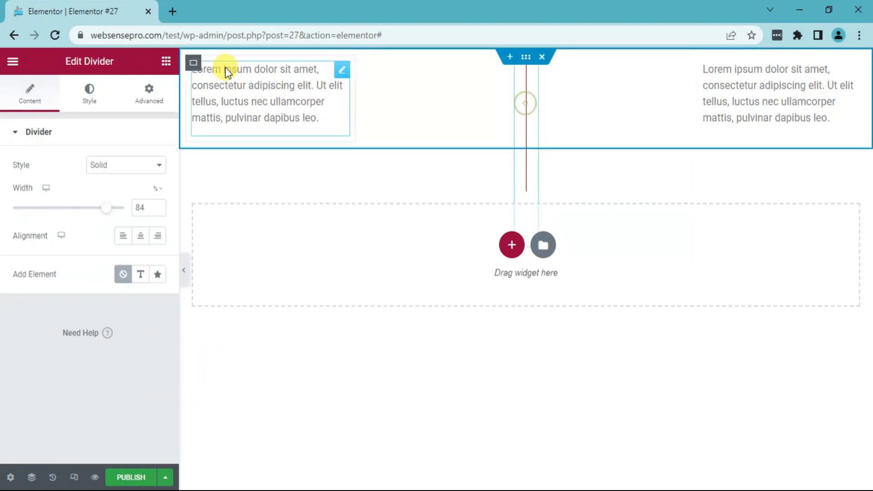
- Set the divider's Position to Absolute in its Advanced settings
click(148, 93)
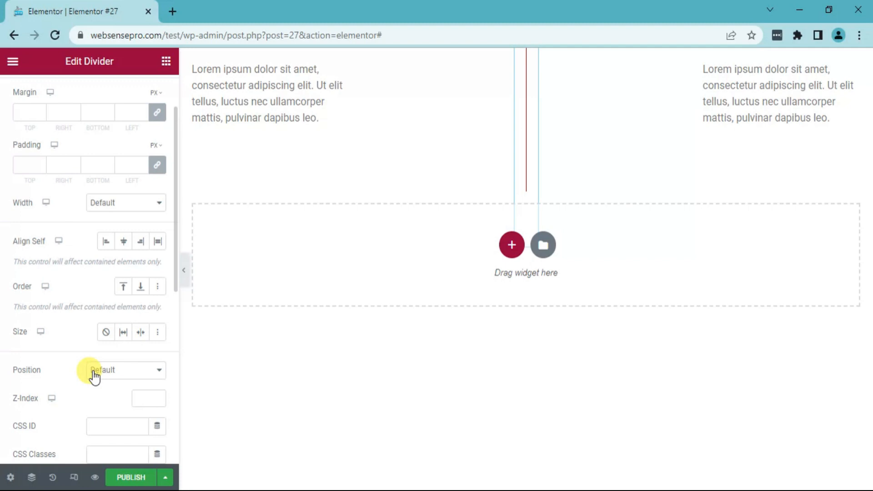
click(125, 369)
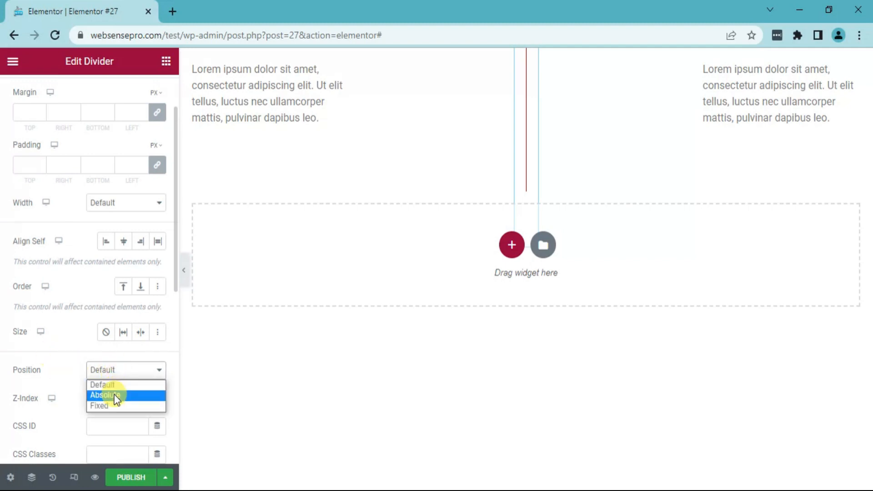
click(102, 395)
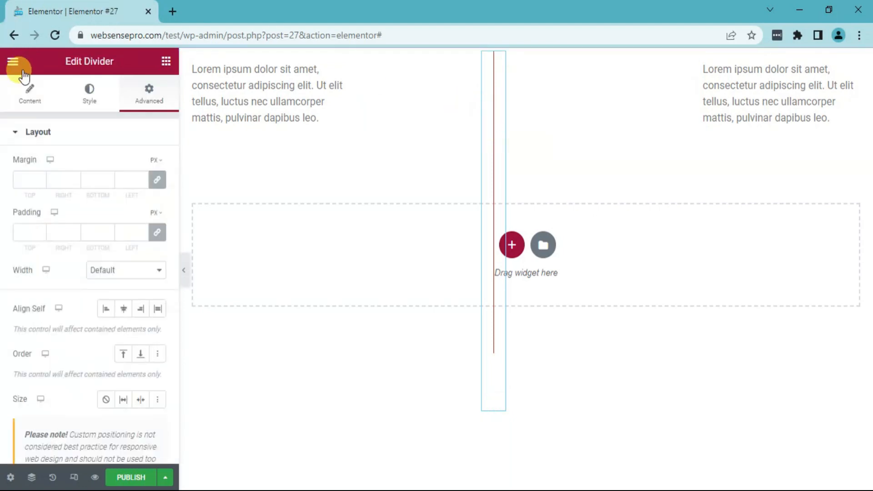
- Reduce the divider's width slider to 34%
click(29, 93)
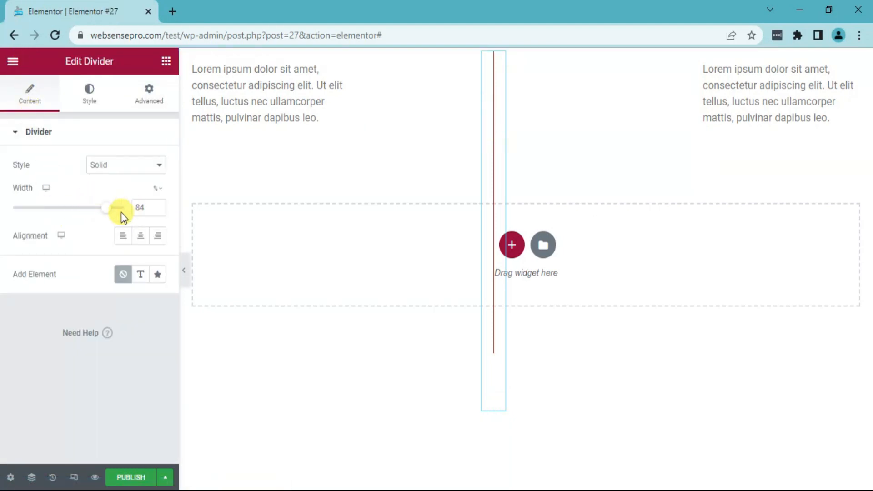
drag(100, 208, 53, 207)
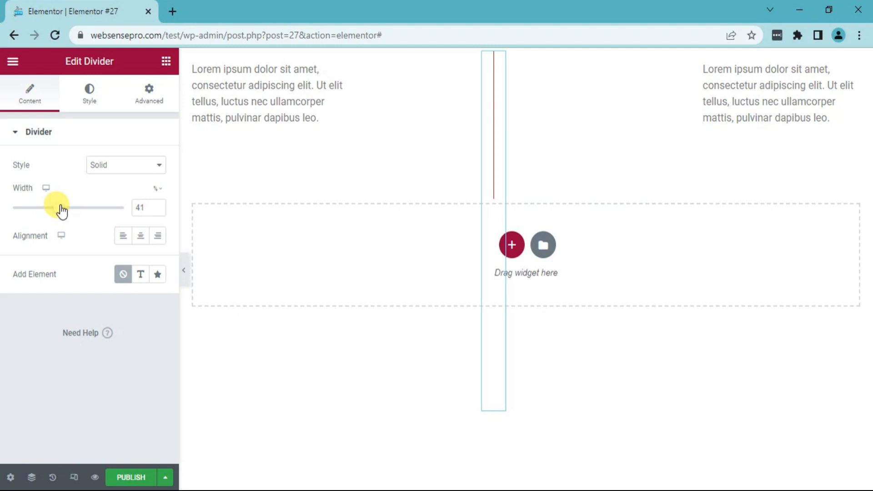
drag(58, 207, 51, 208)
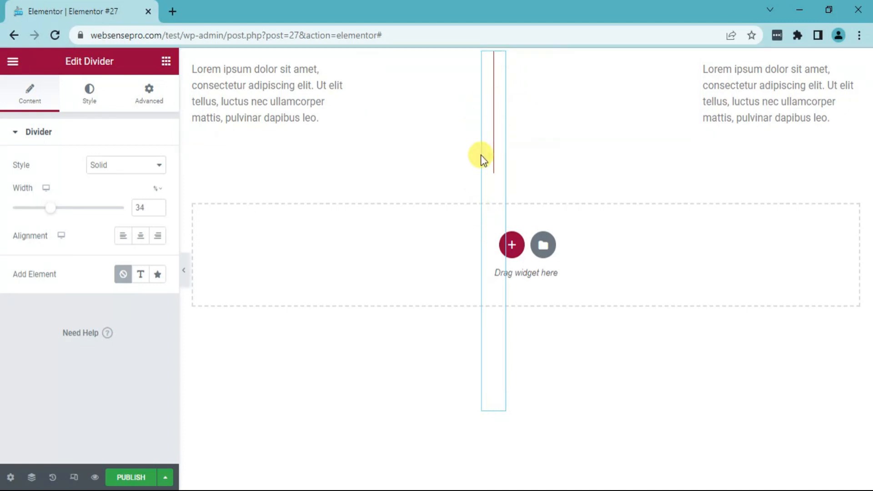
mouse_move(565, 325)
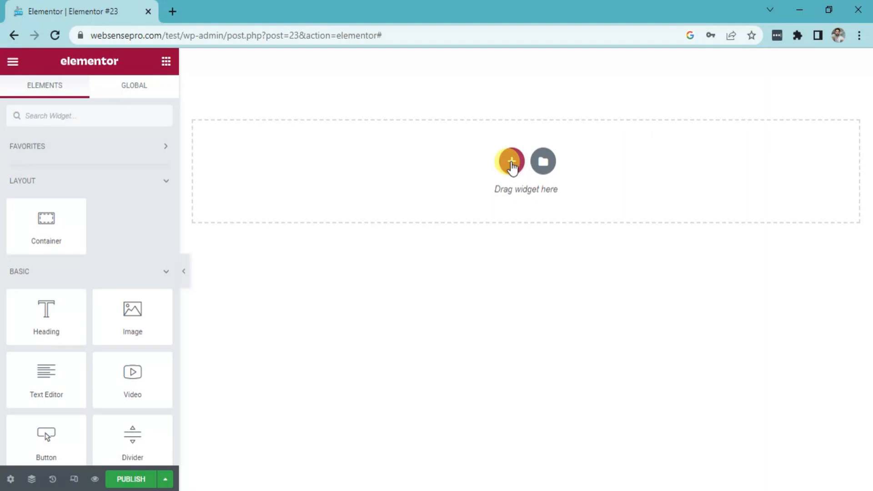
- Add a two-column container to the top of the new page
click(508, 161)
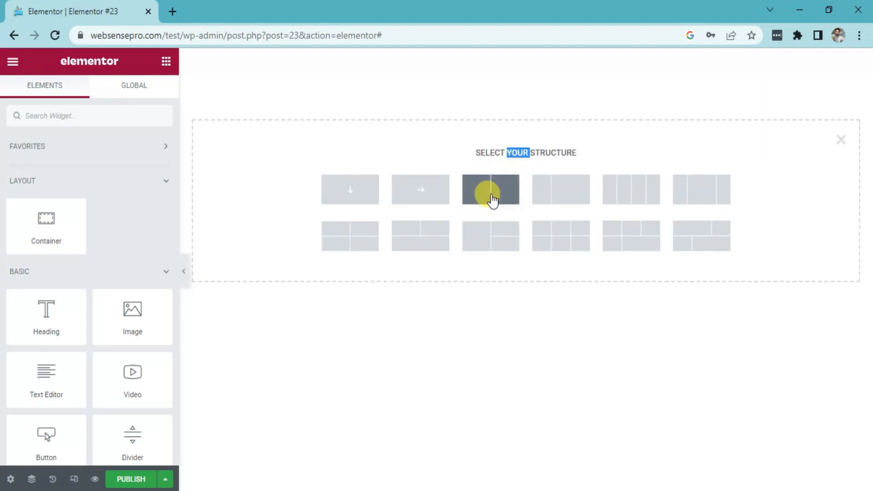
click(490, 189)
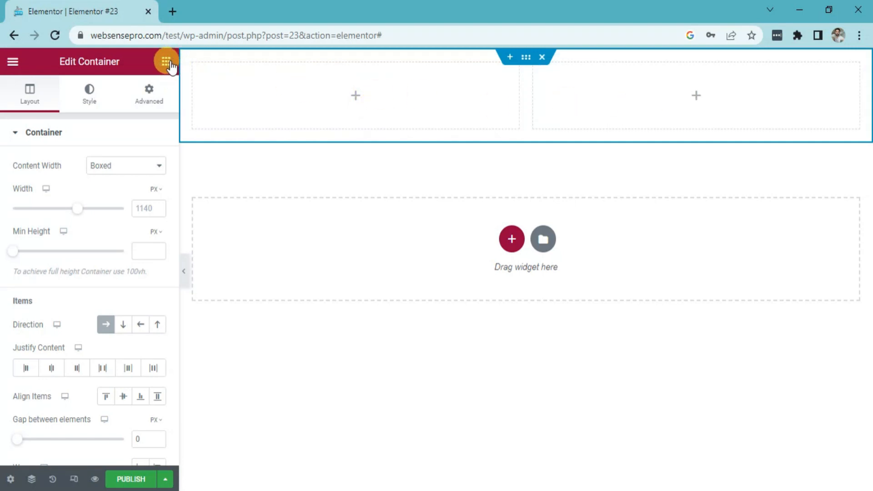
- Place an Image widget with a placeholder image in each column
click(166, 62)
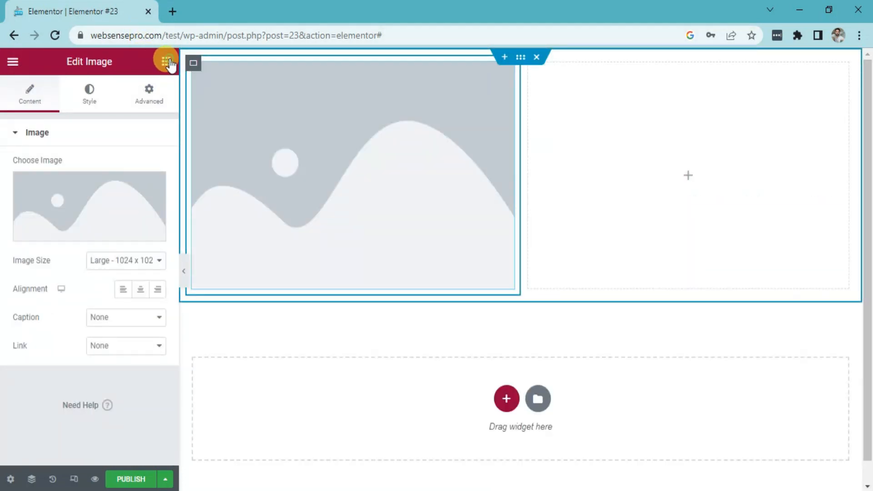
click(166, 57)
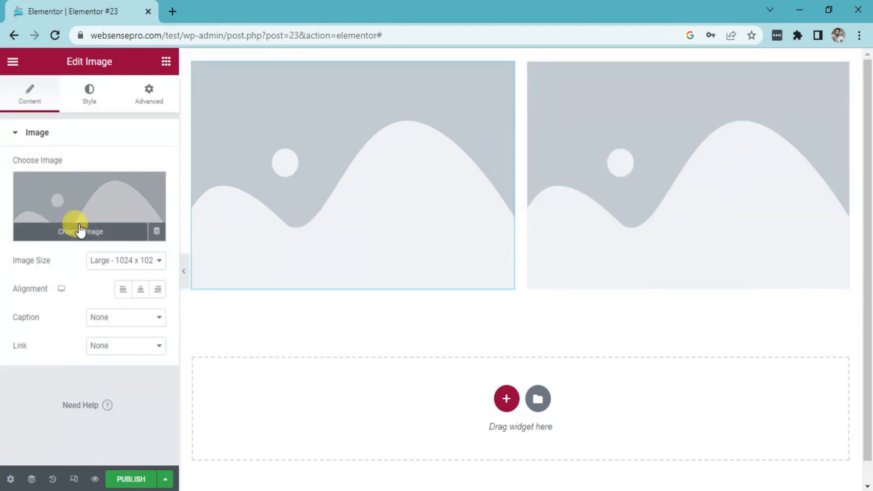
- Insert img_0 (orange bun) on the left and img_6 (brown bread) on the right
click(80, 231)
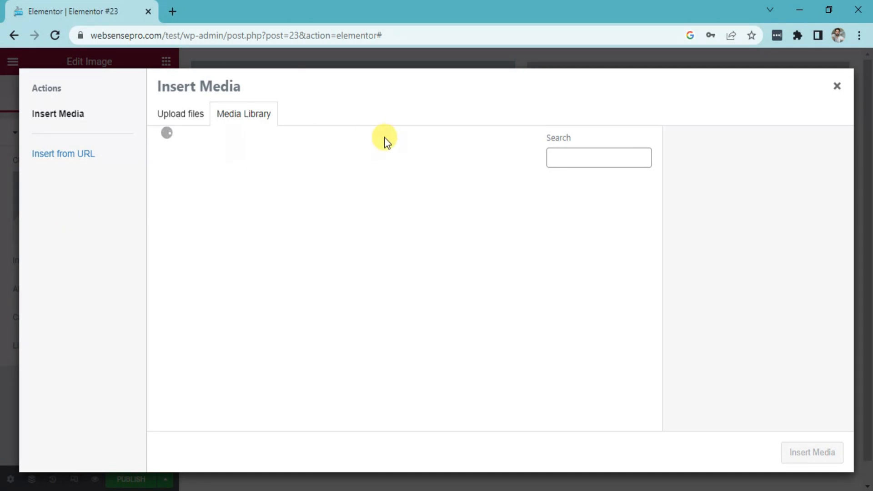
click(202, 228)
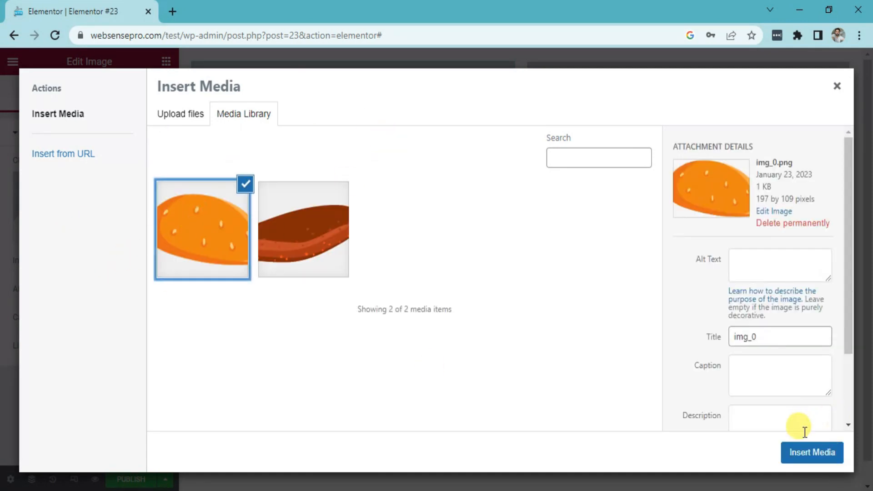
click(811, 452)
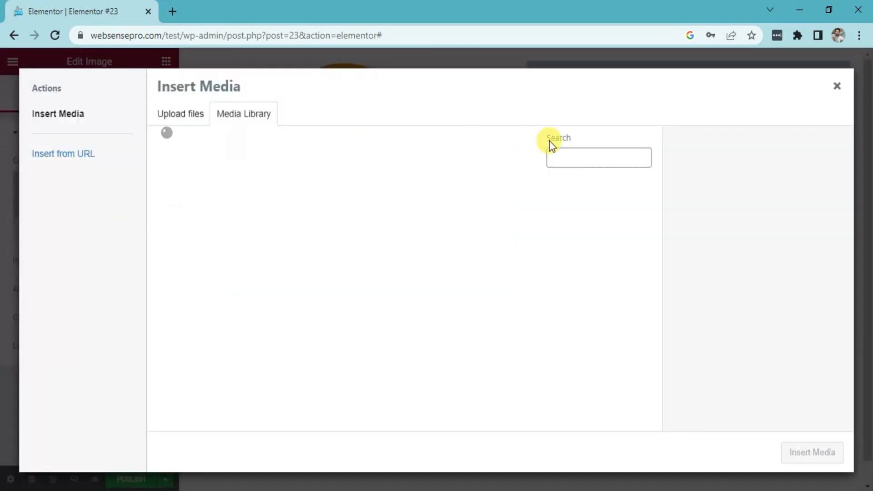
click(303, 228)
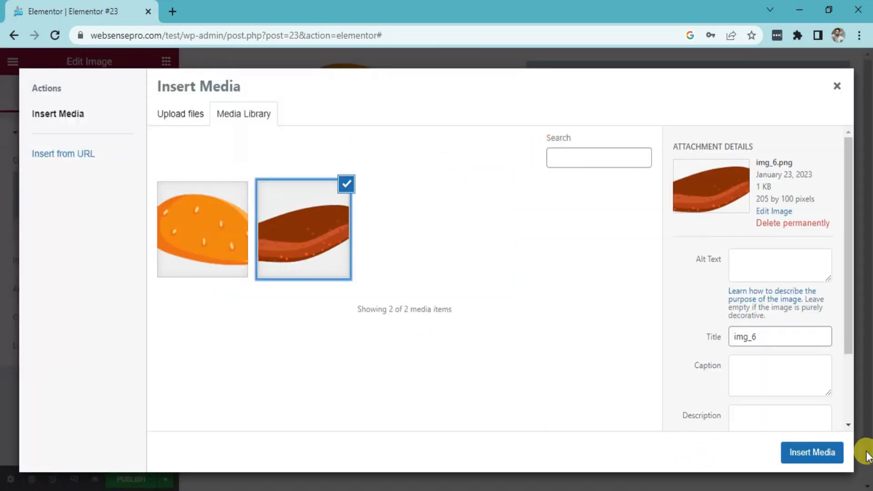
click(811, 452)
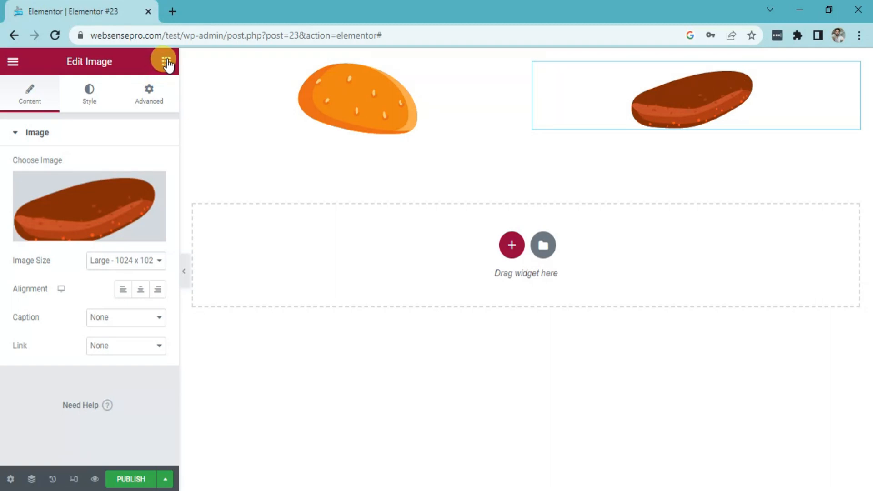
- Add a Spacer above the orange bun in the left column and set its height to 131 px
click(165, 62)
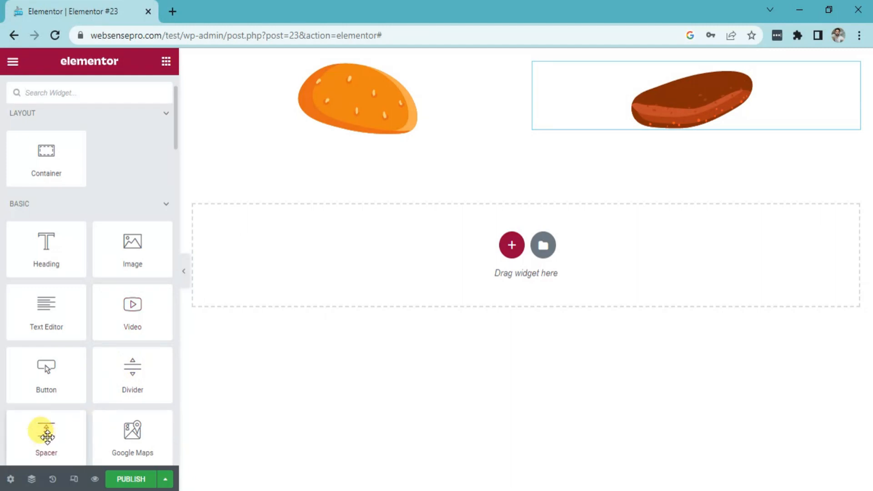
drag(47, 434, 391, 36)
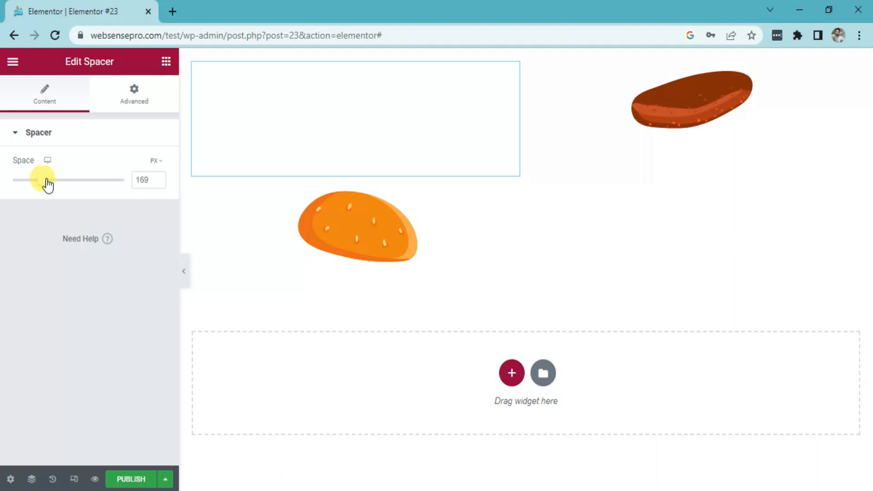
drag(48, 180, 31, 180)
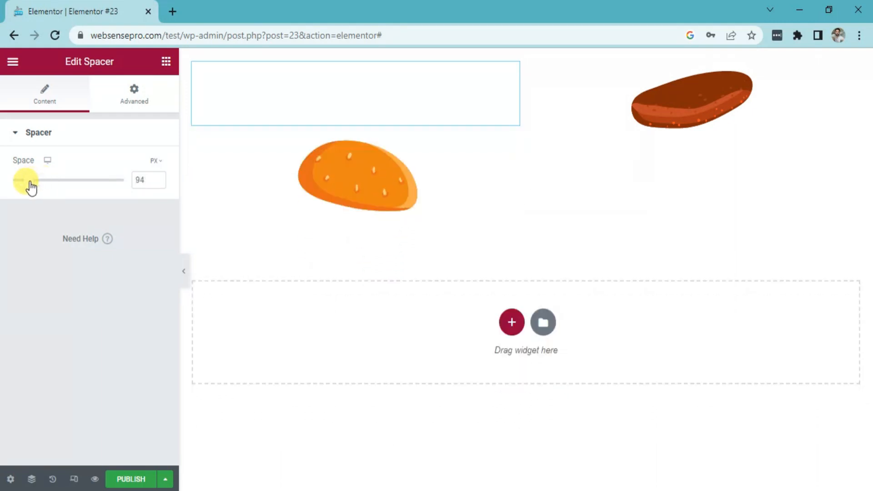
drag(27, 180, 37, 180)
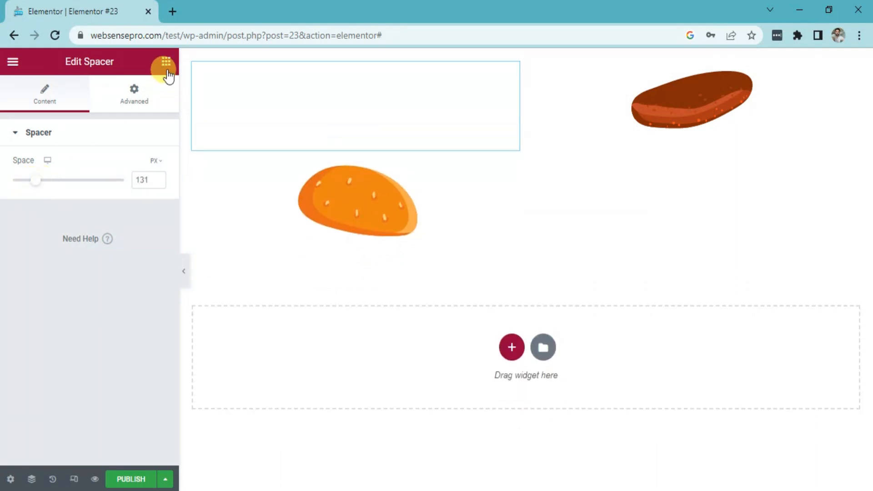
- Insert a Spacer between the orange bun and brown bread, sized 189 px
click(165, 62)
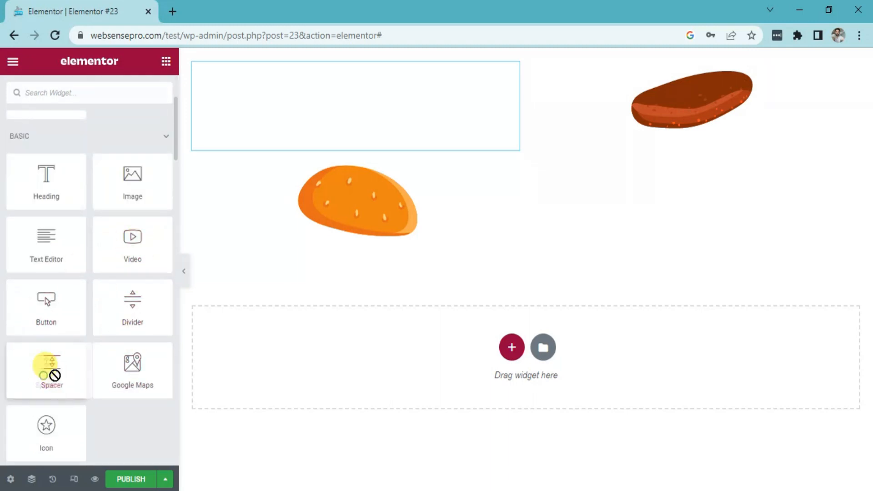
drag(46, 370, 542, 132)
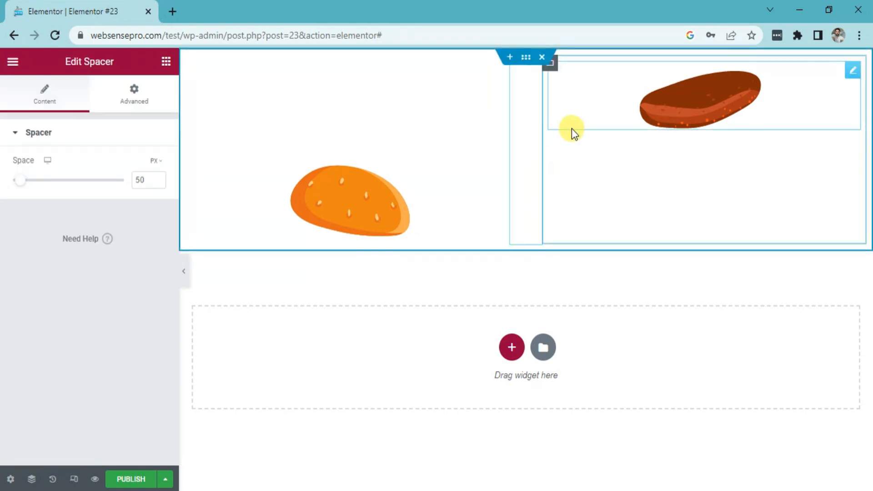
drag(21, 180, 59, 180)
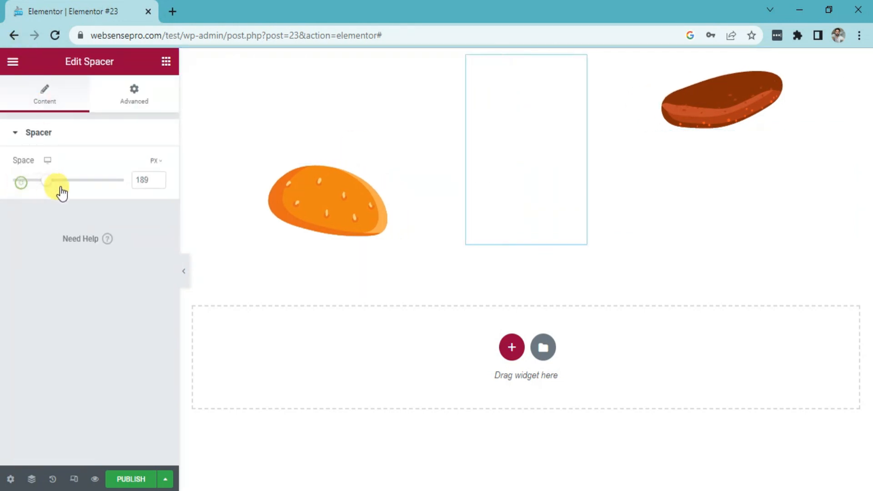